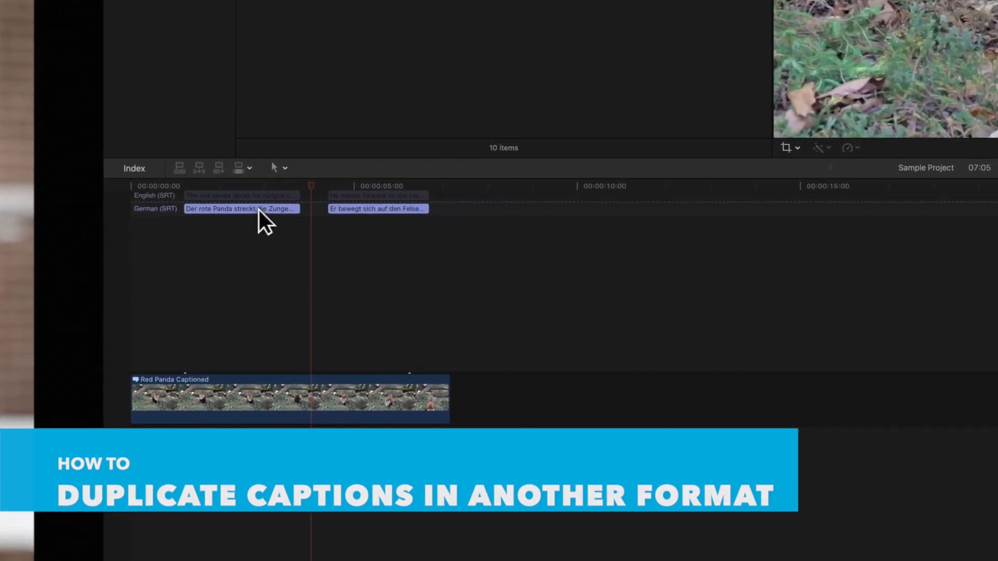
- Select the two German SRT captions on the Red Panda clip
click(241, 208)
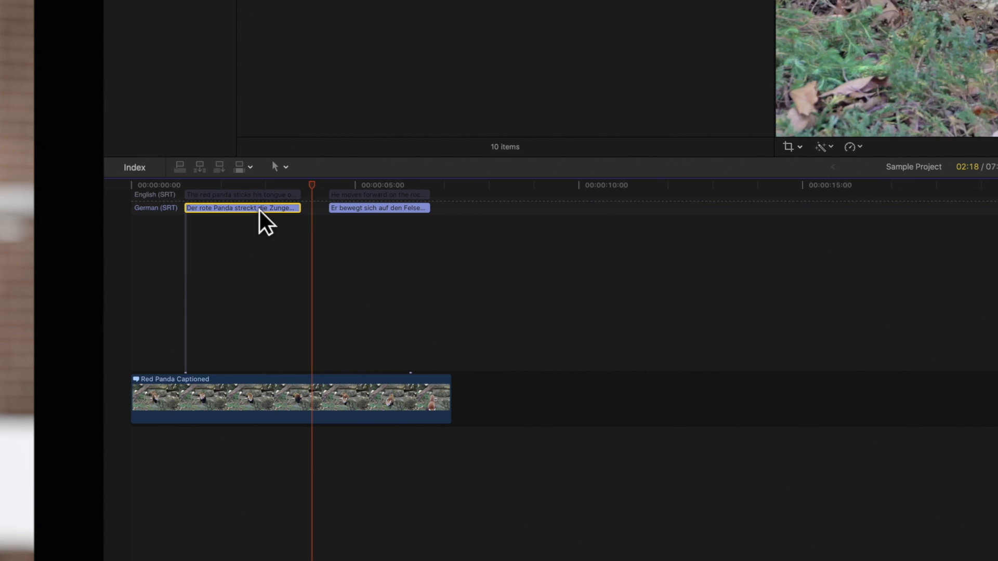
key(cmd+a)
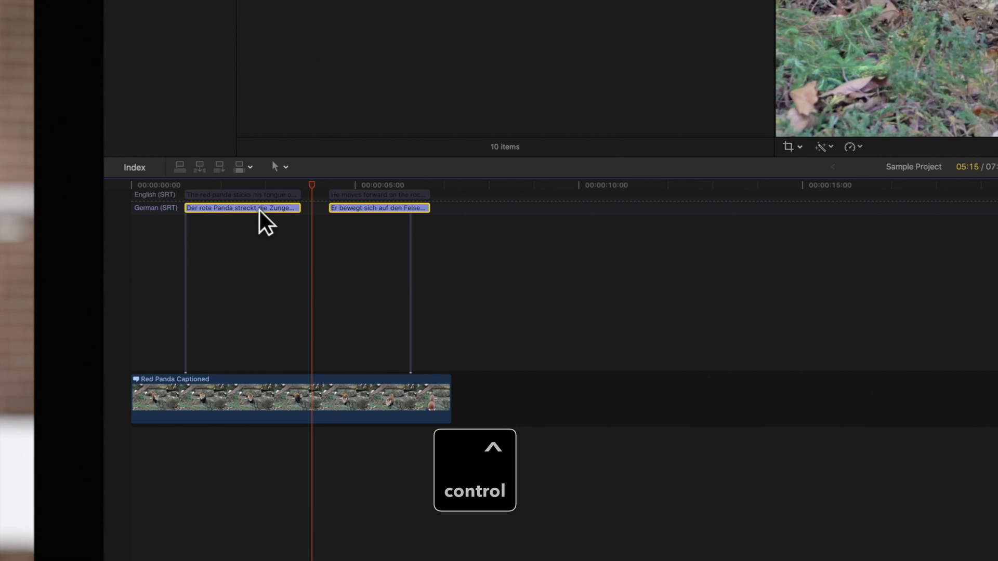
- Duplicate the selected German captions into the CEA-608 caption format
right_click(242, 208)
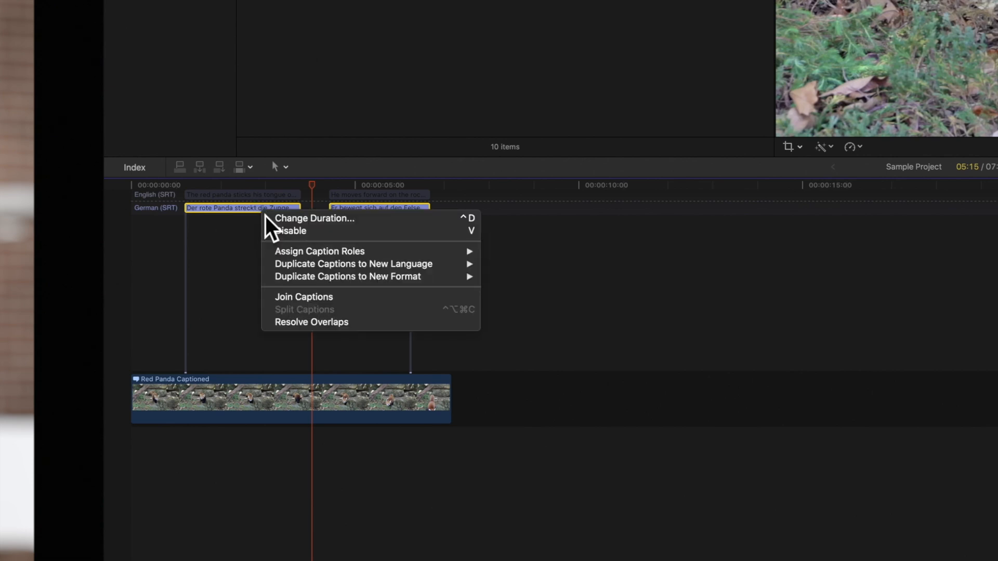
mouse_move(353, 277)
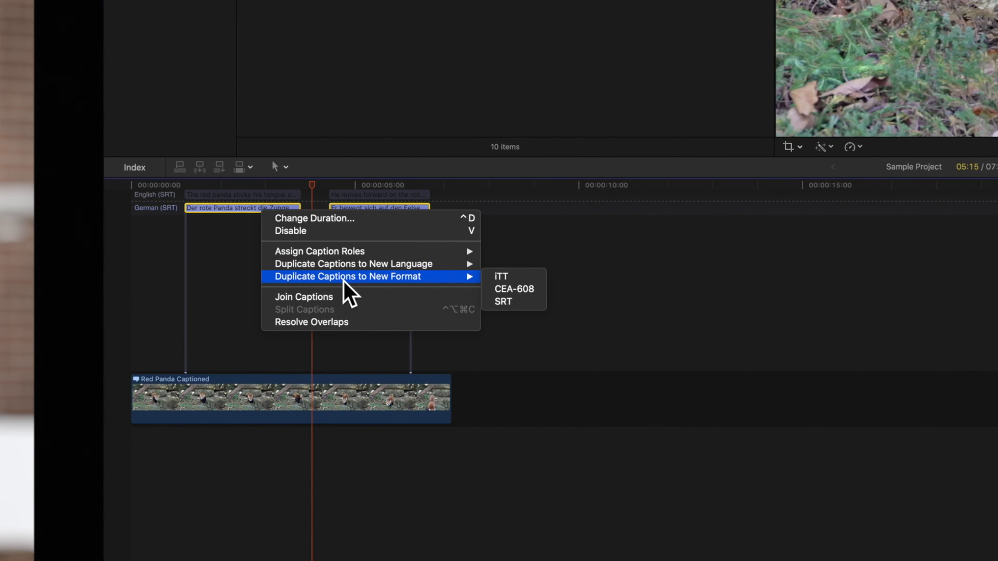
mouse_move(368, 290)
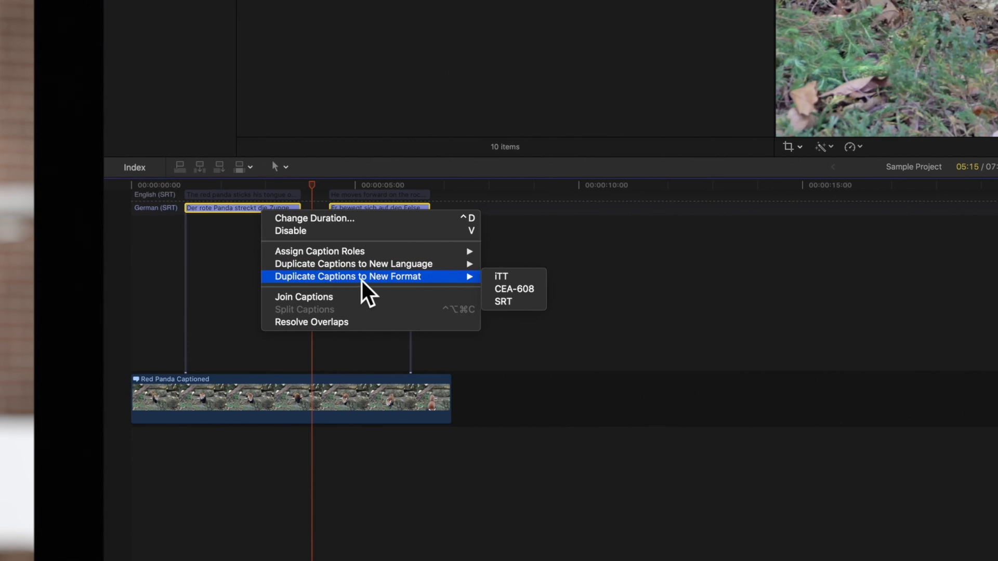
mouse_move(513, 289)
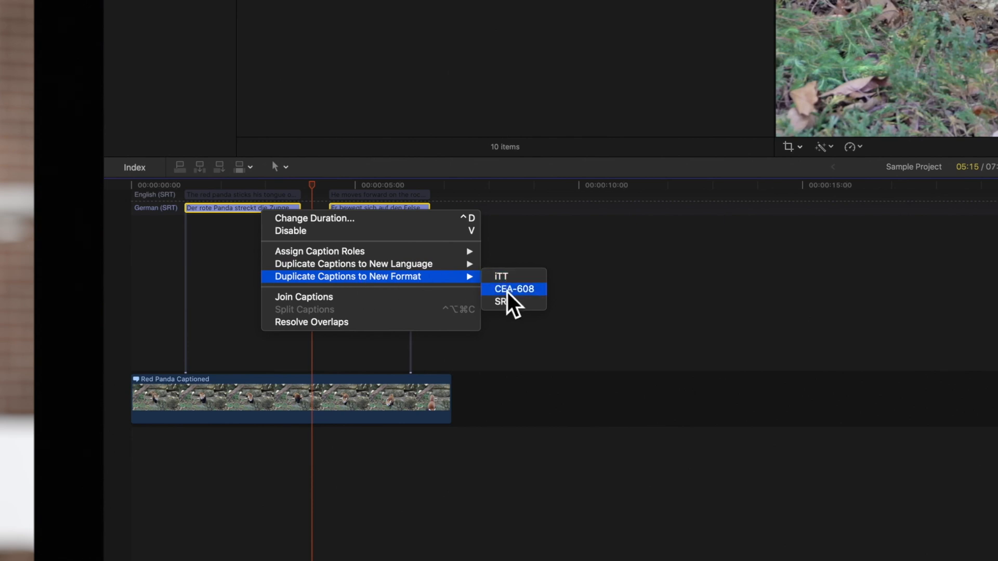
click(515, 289)
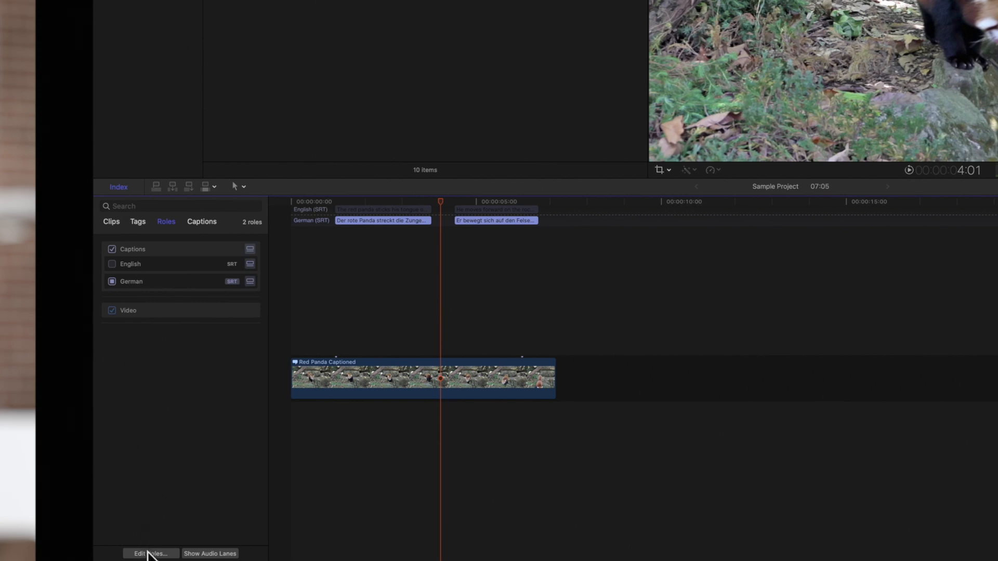
- In the roles editor's Captions tab, add German under CEA-608 and apply
click(149, 554)
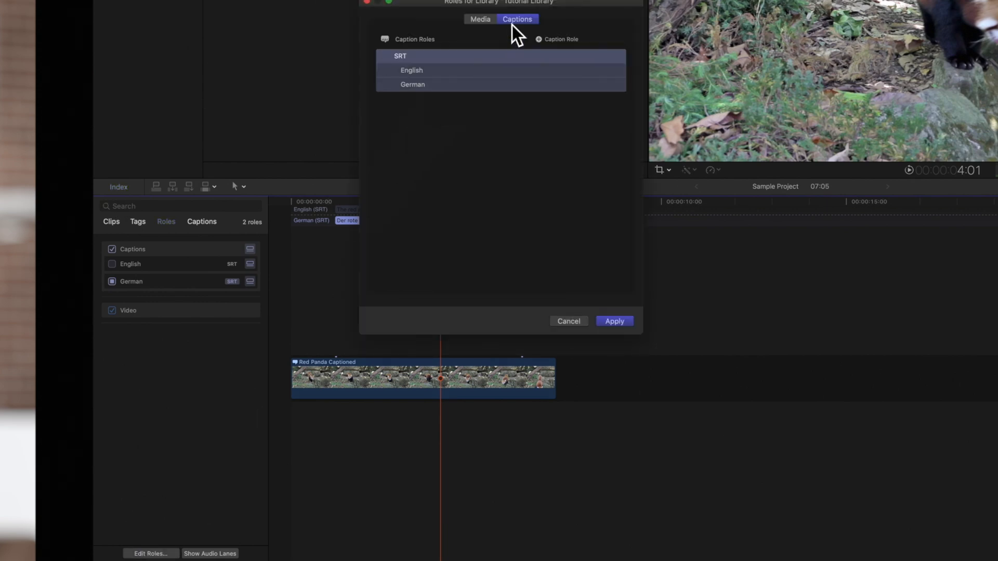
click(537, 38)
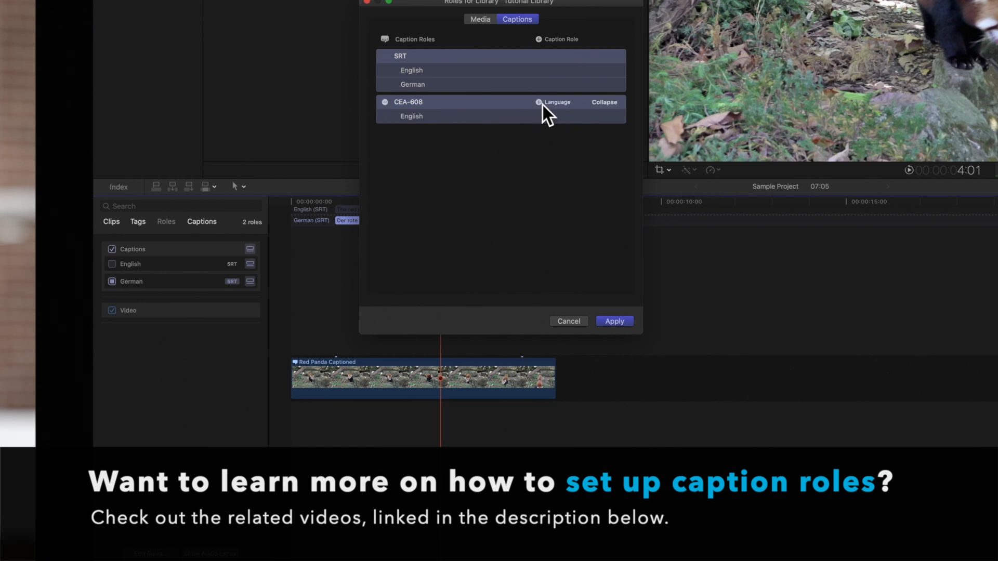
click(539, 102)
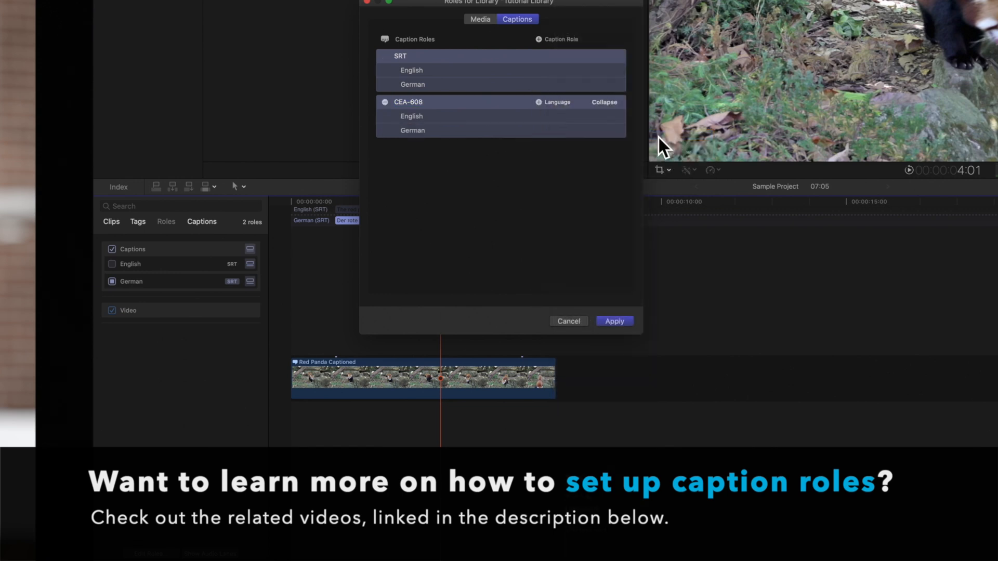
click(614, 321)
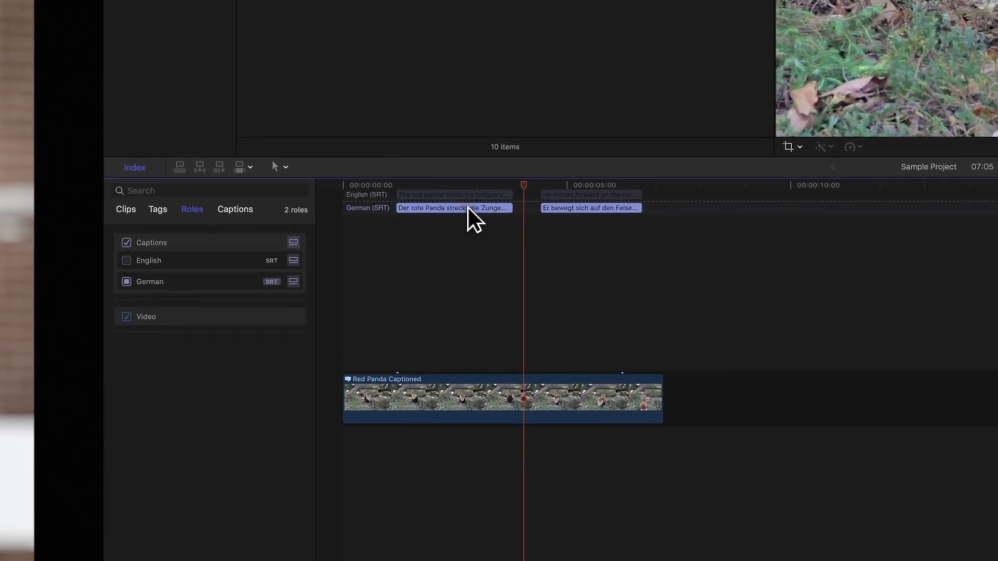
- Select all four captions, starting from the German ones, with Command-A
key(cmd+a)
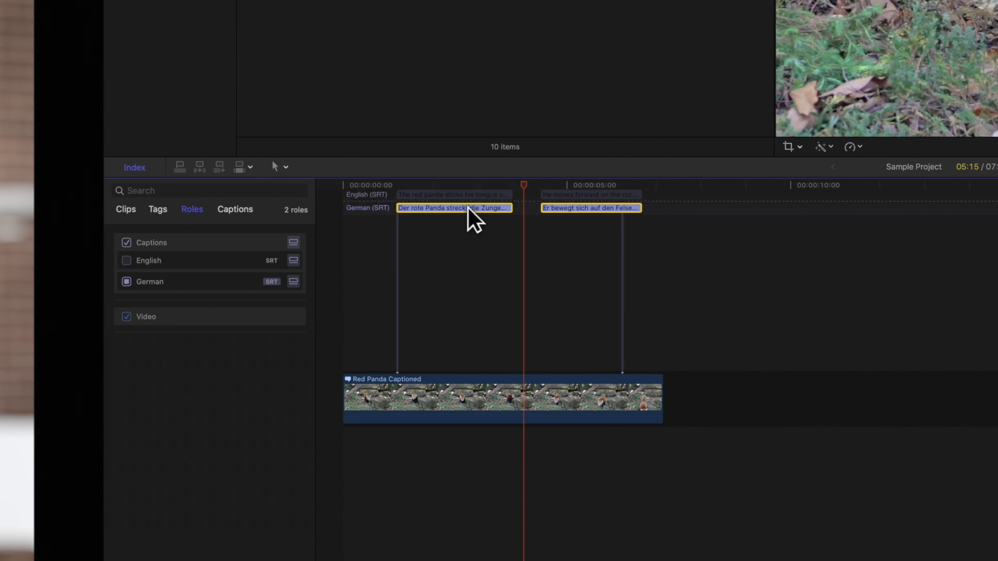
key(cmd+a)
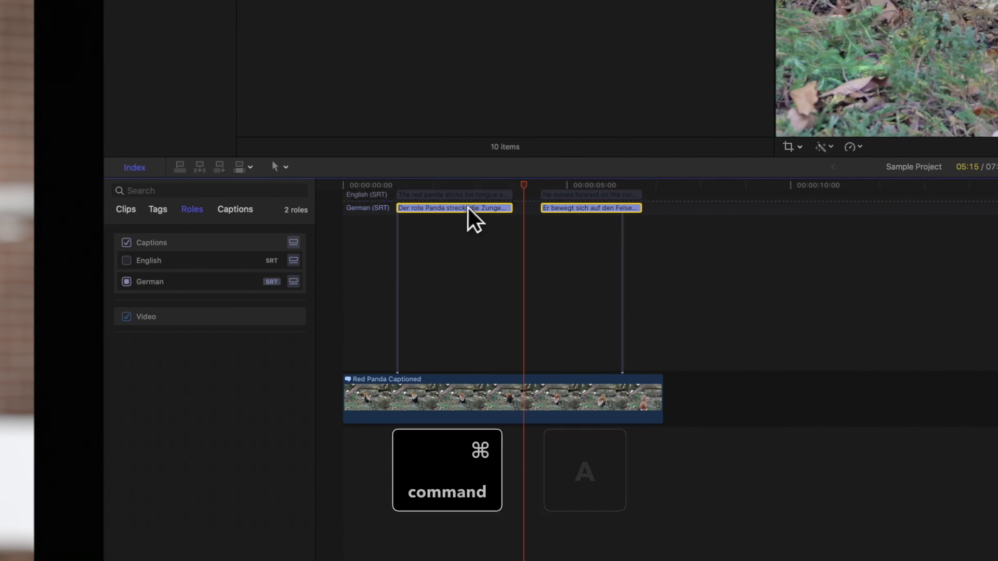
key(cmd+a)
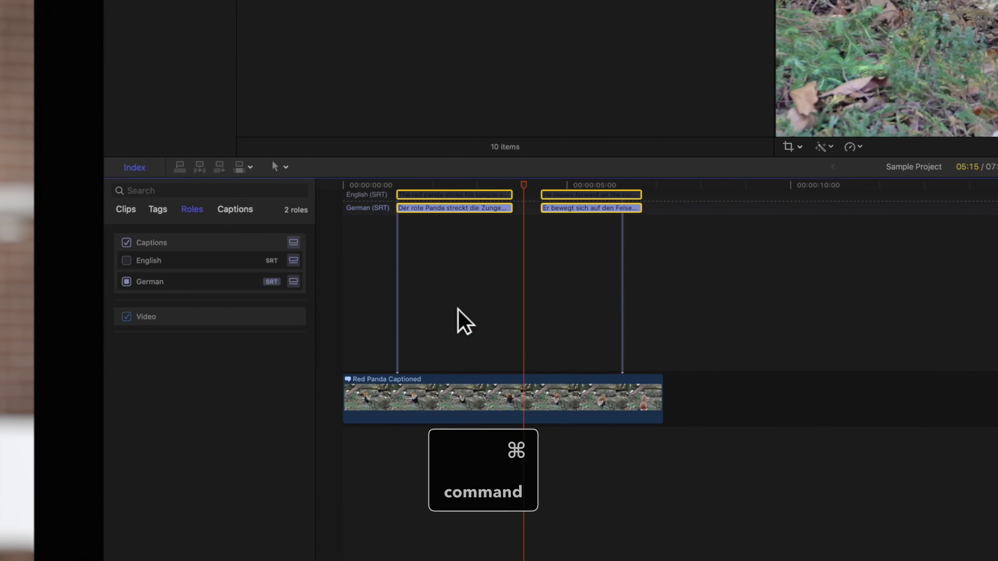
key(cmd)
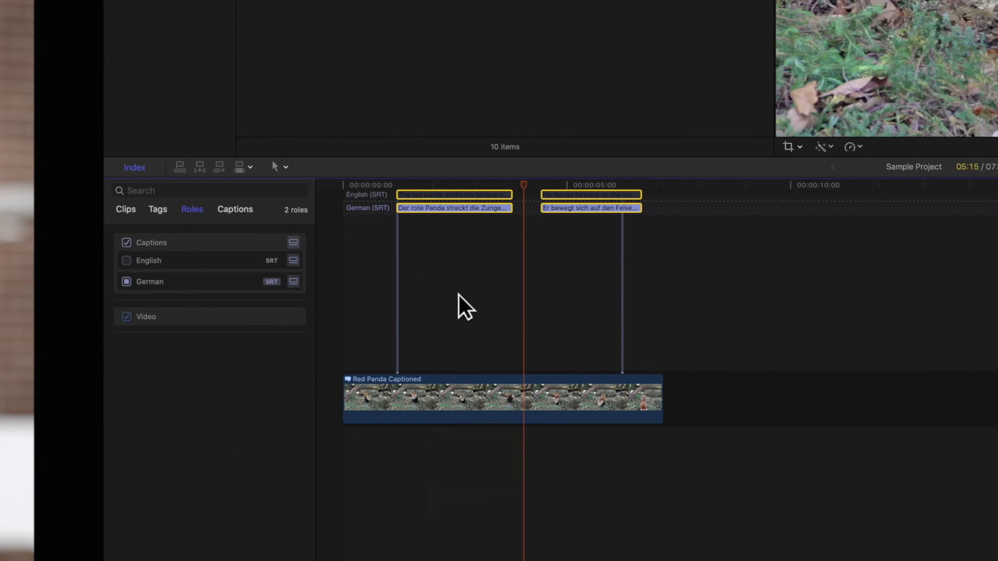
key(ctrl)
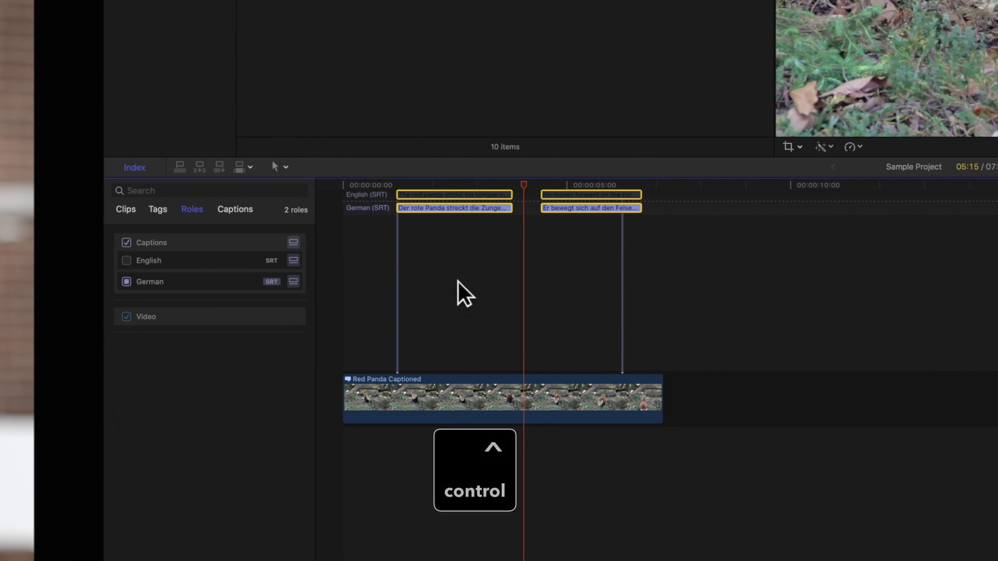
- Assign all captions a CEA-608 role and continue past the format-loss warning
right_click(453, 208)
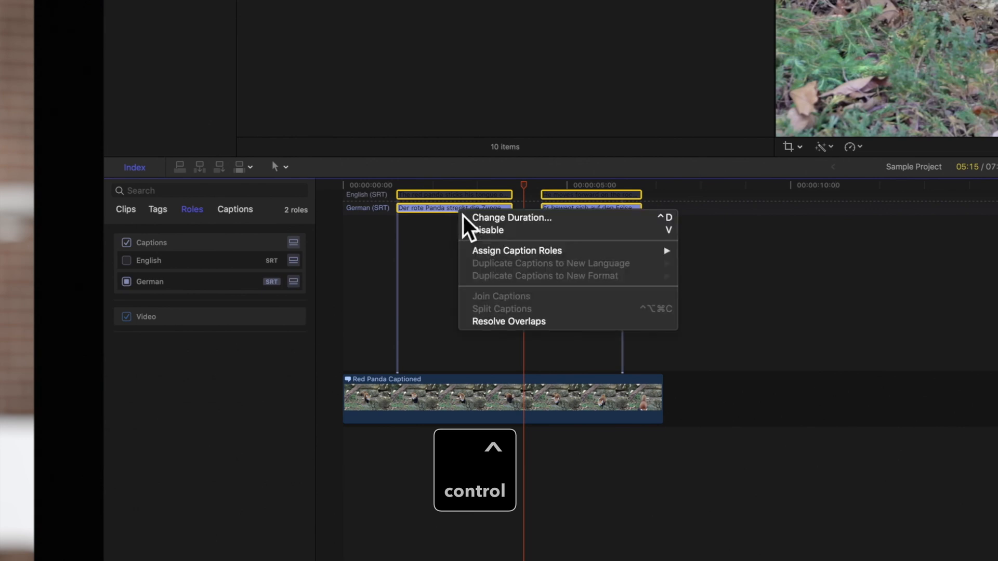
mouse_move(517, 251)
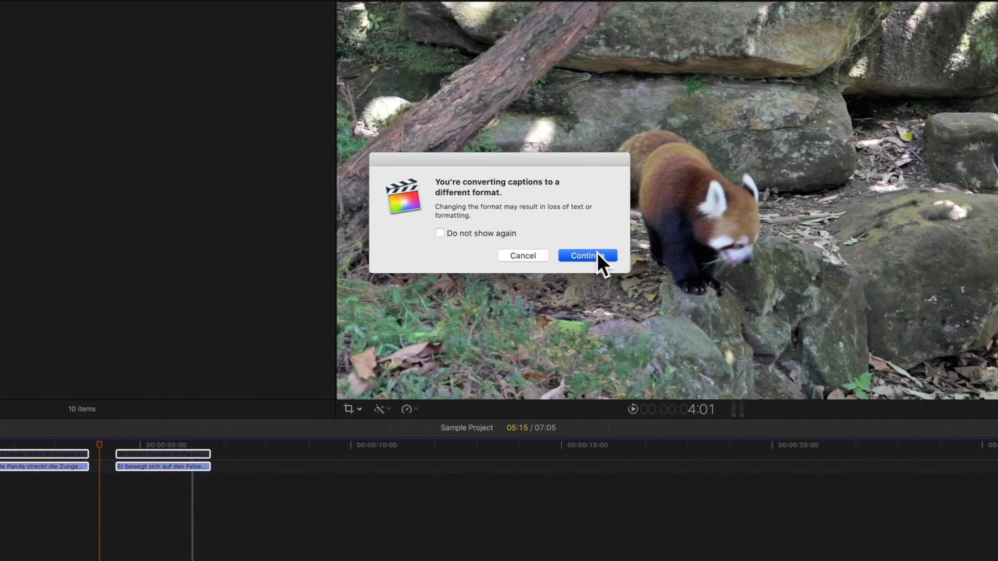
click(586, 255)
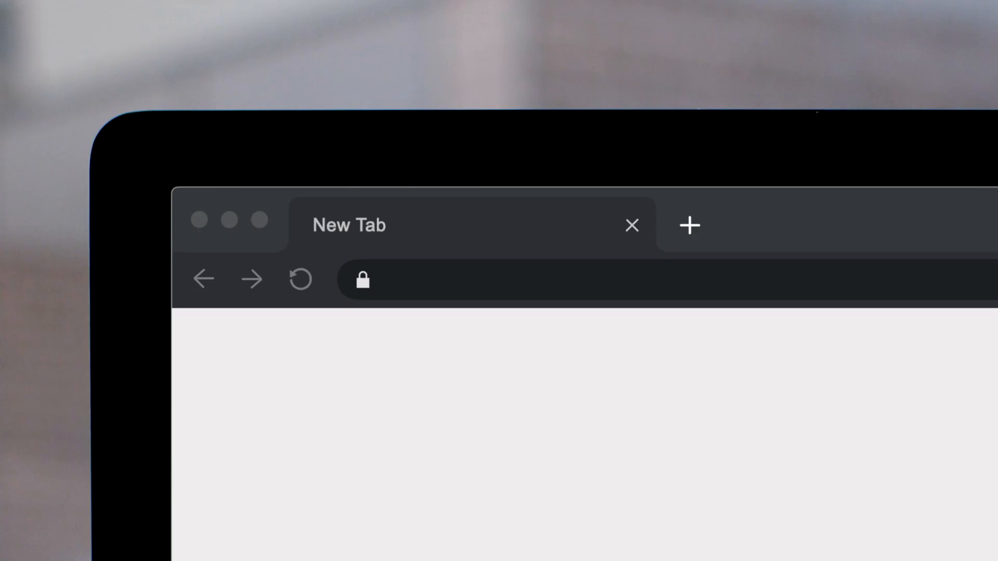
- Go to pixelfilmstudios.com and scroll down through the plugin product grid
text(pixelfilmstudios.com)
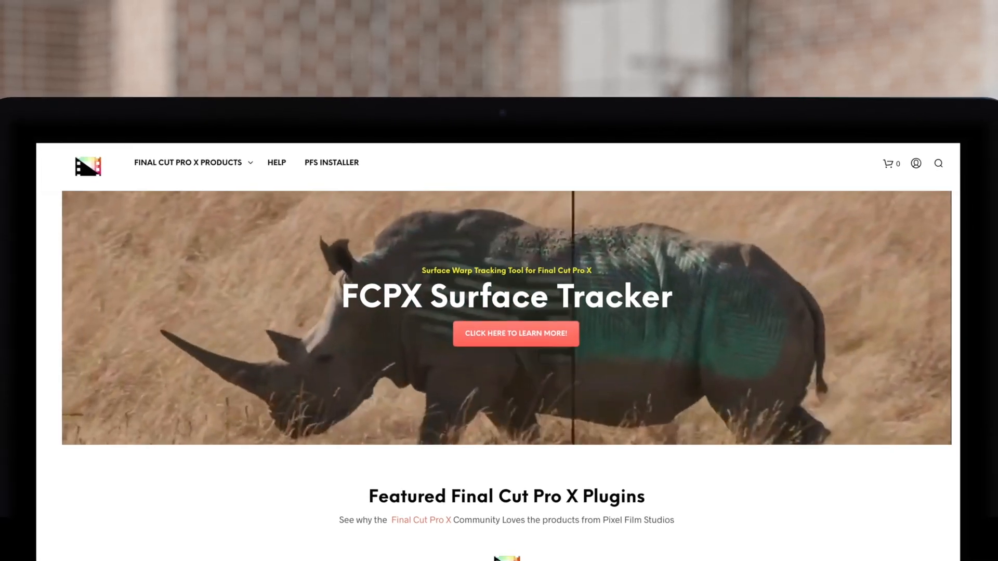
scroll(down, 3)
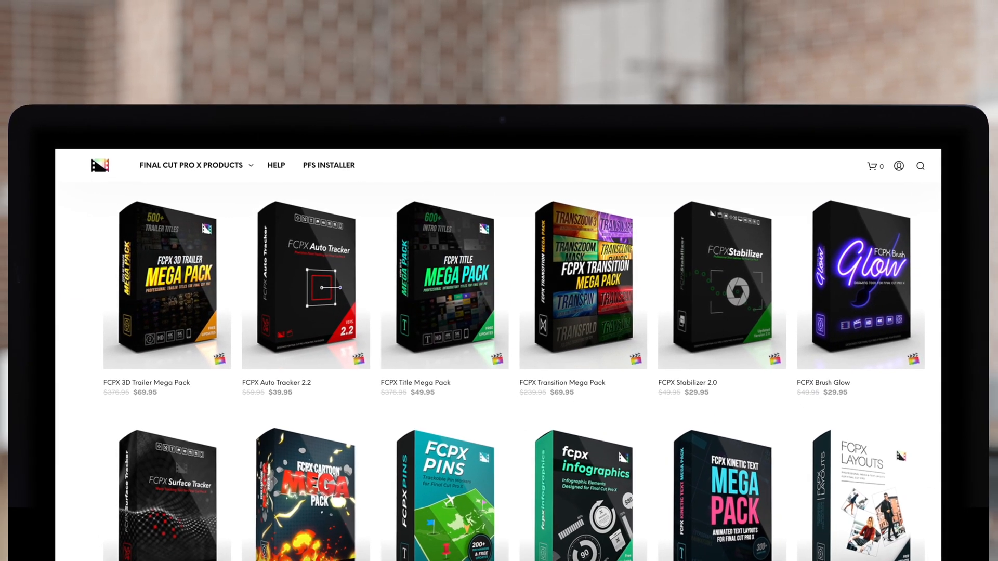
scroll(down, 3)
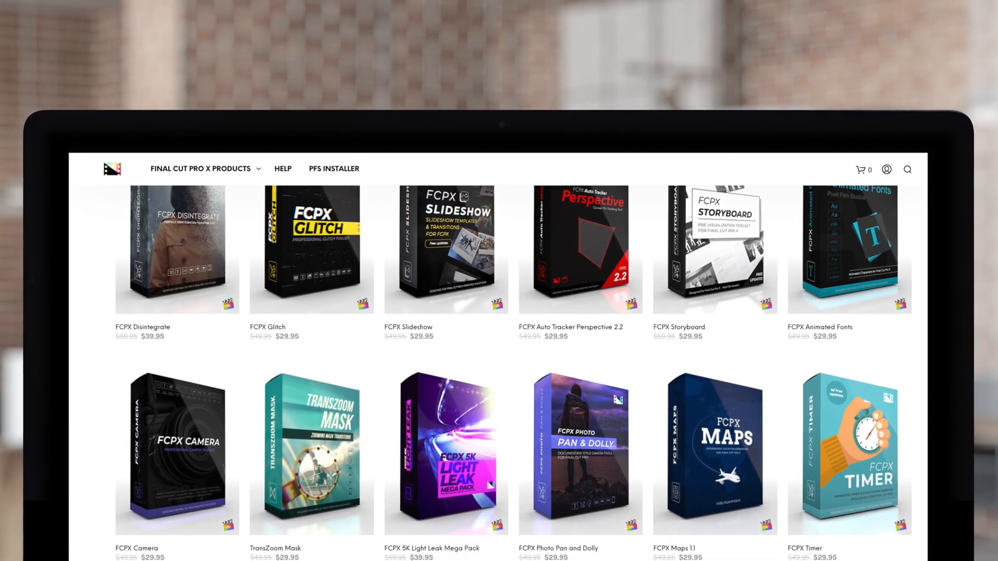